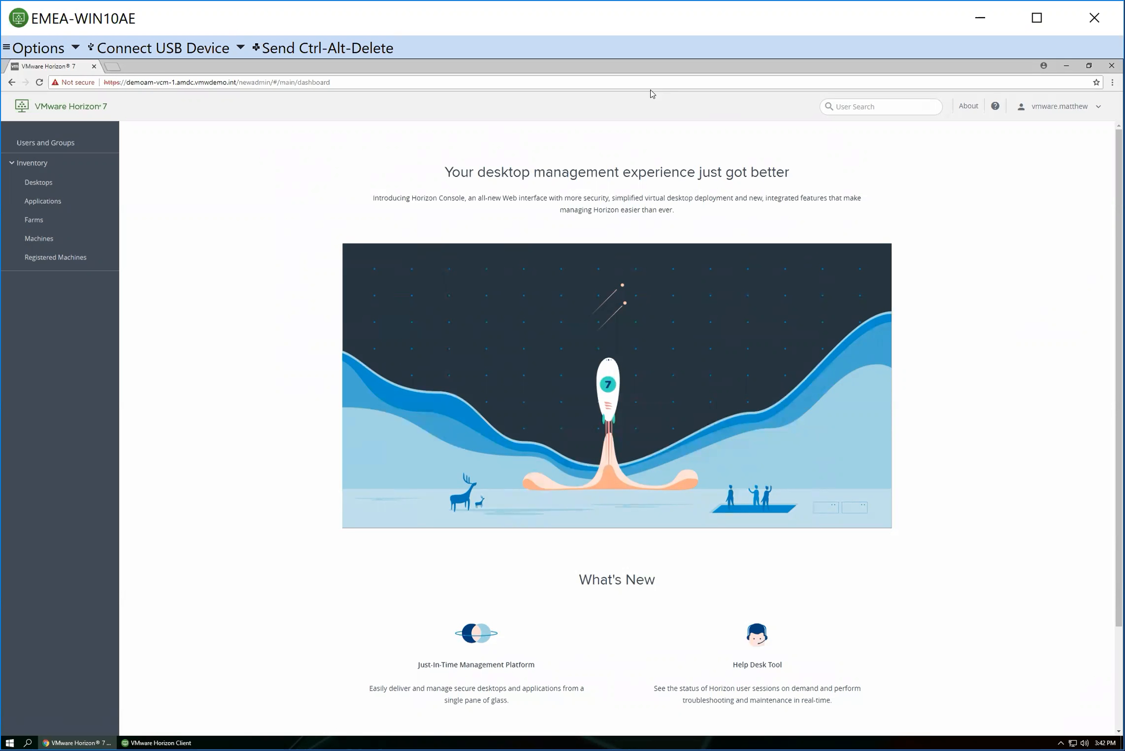
{"action": "mouse_move", "coordinate": [289, 243]}
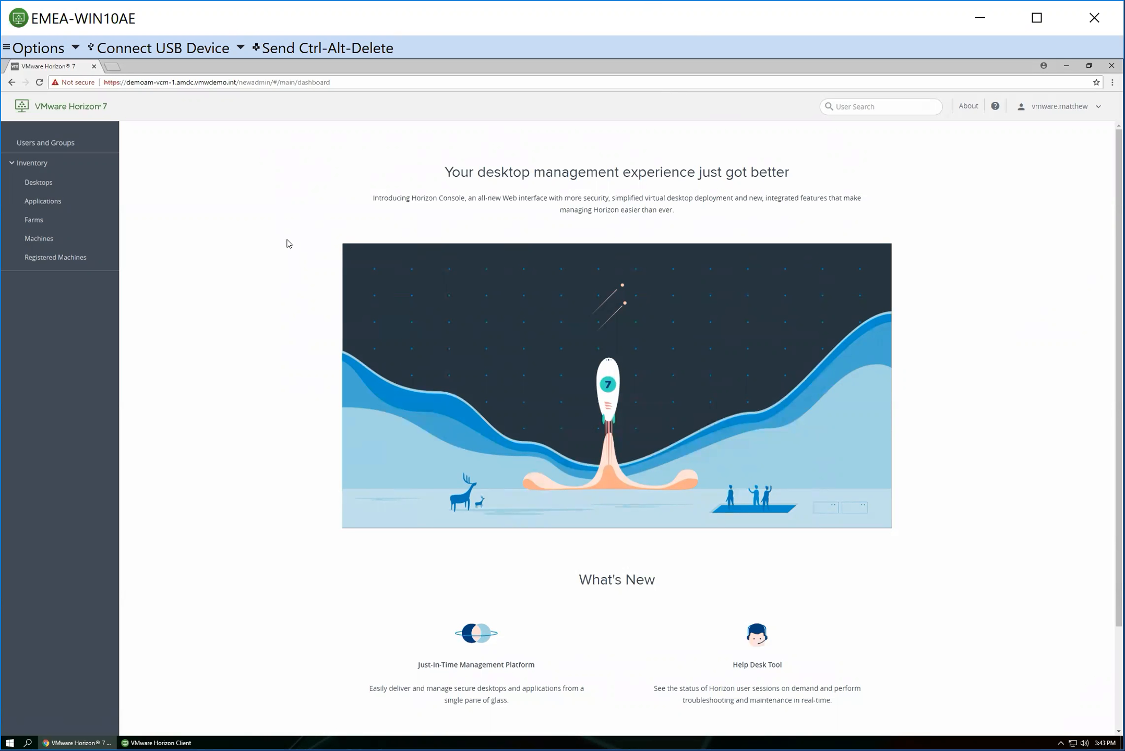
{"action": "mouse_move", "coordinate": [271, 257]}
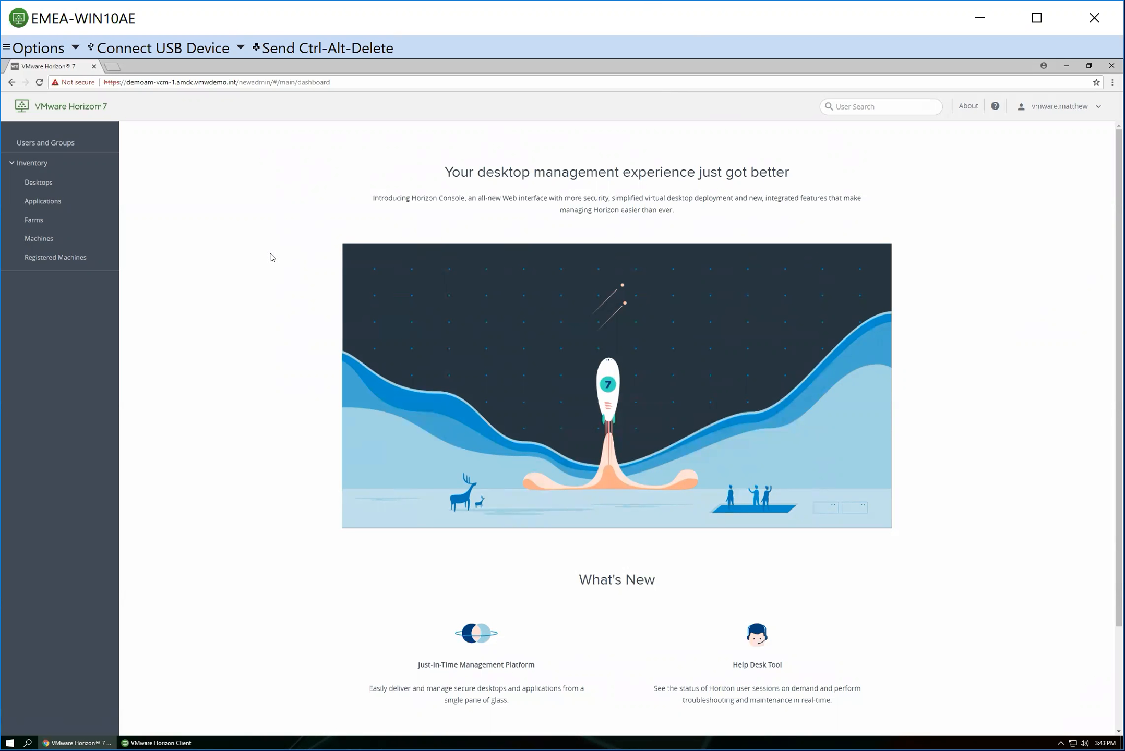
Step: Search for the user 'vmware.ma' so a single matching account is listed
{"action": "left_click", "coordinate": [881, 106]}
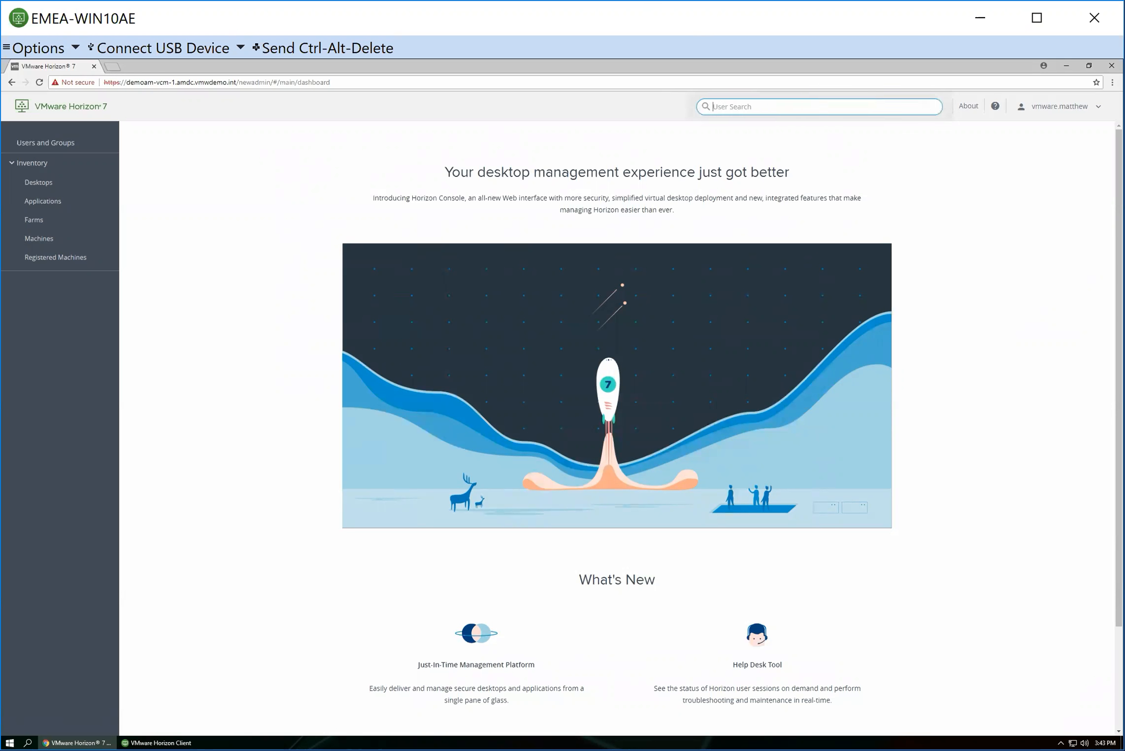
{"action": "type", "text": "vmware"}
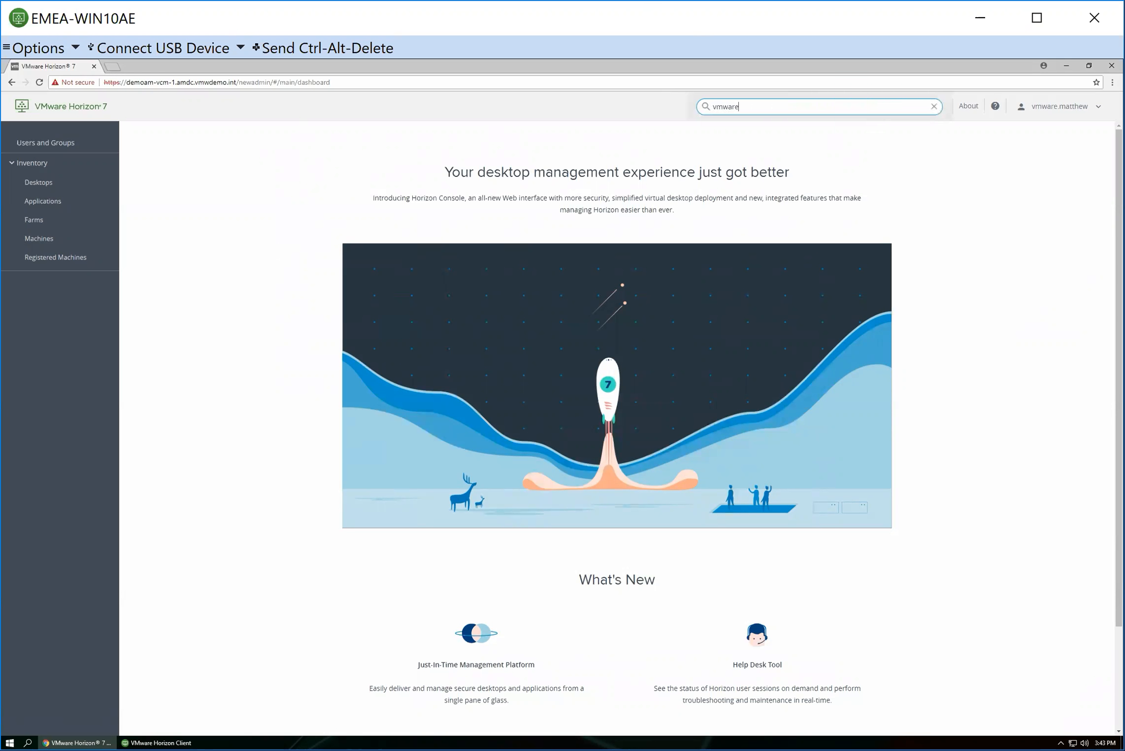
{"action": "type", "text": ".matthew"}
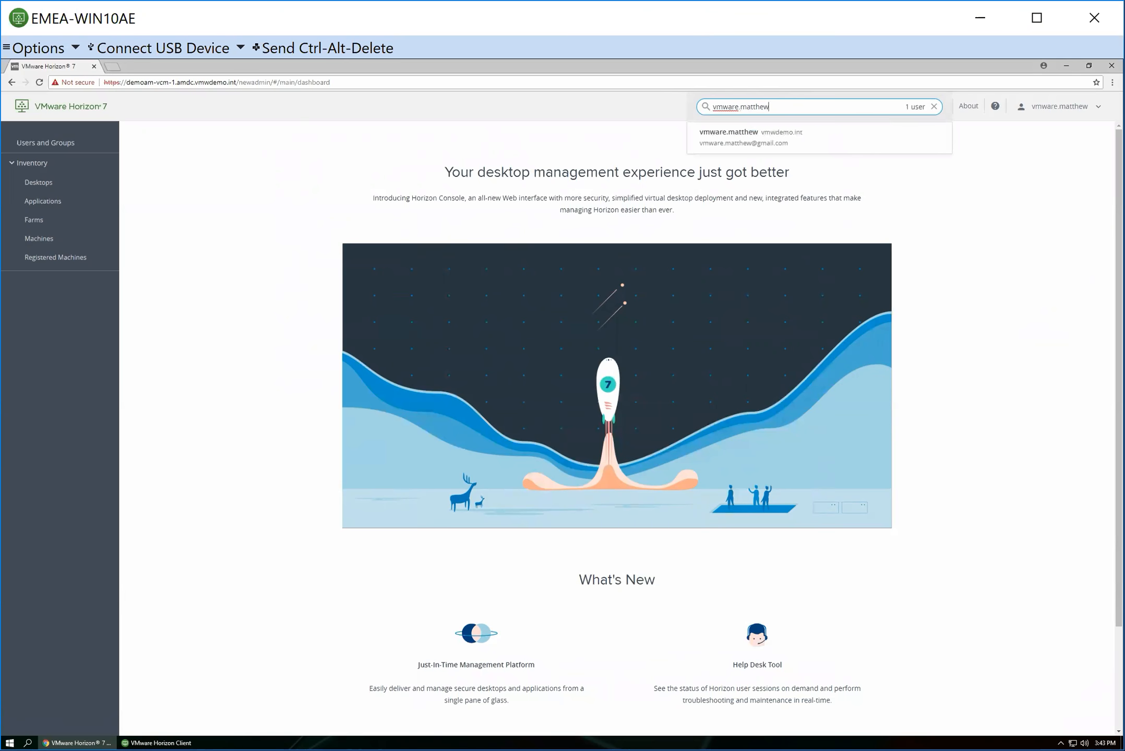
Step: View the matched user's help desk profile and list their five assigned desktop pools
{"action": "left_click", "coordinate": [749, 136]}
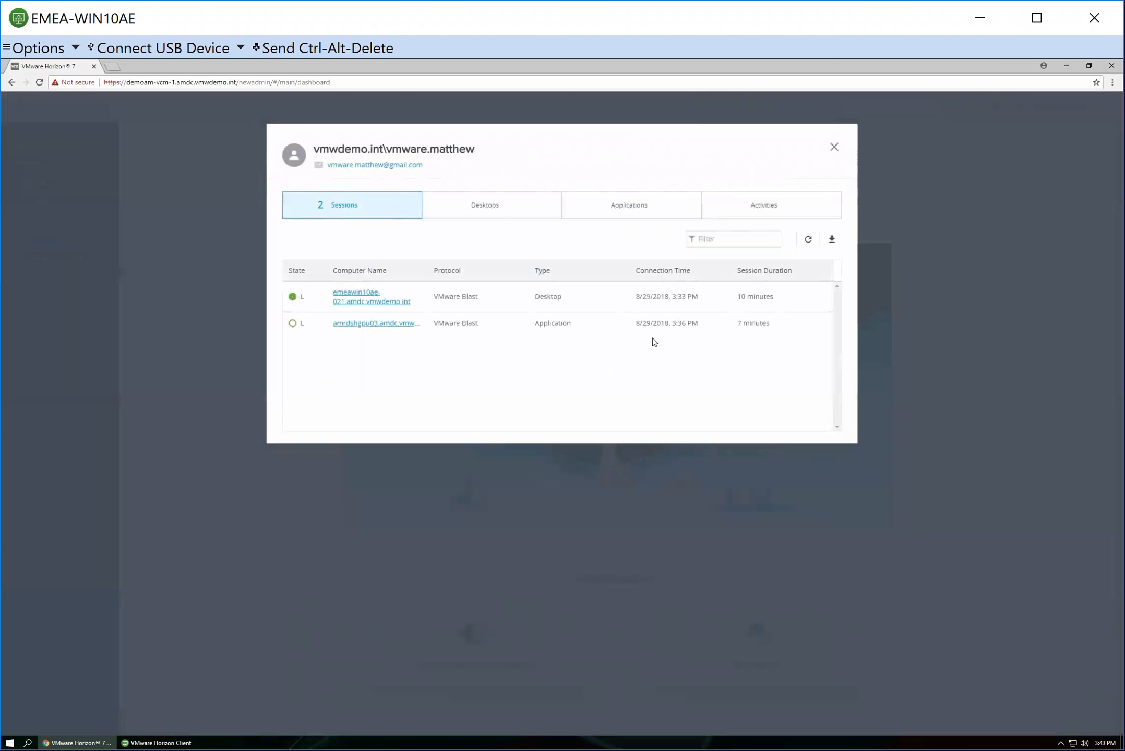
{"action": "mouse_move", "coordinate": [569, 417]}
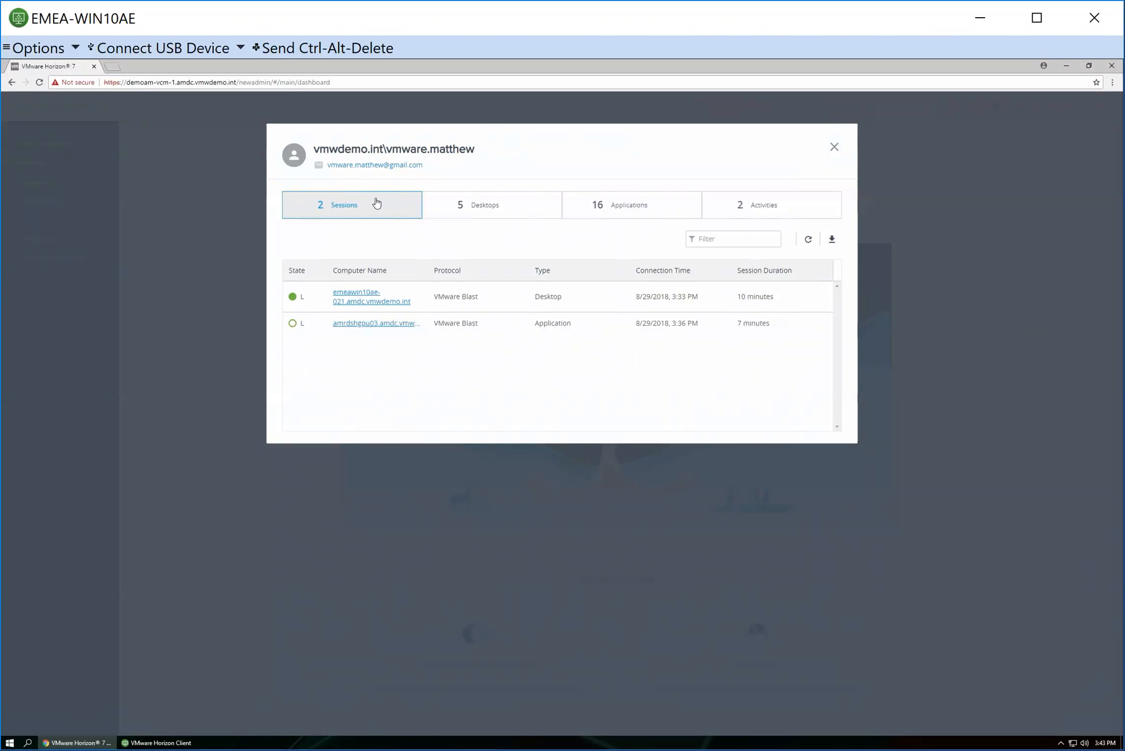
{"action": "mouse_move", "coordinate": [479, 338]}
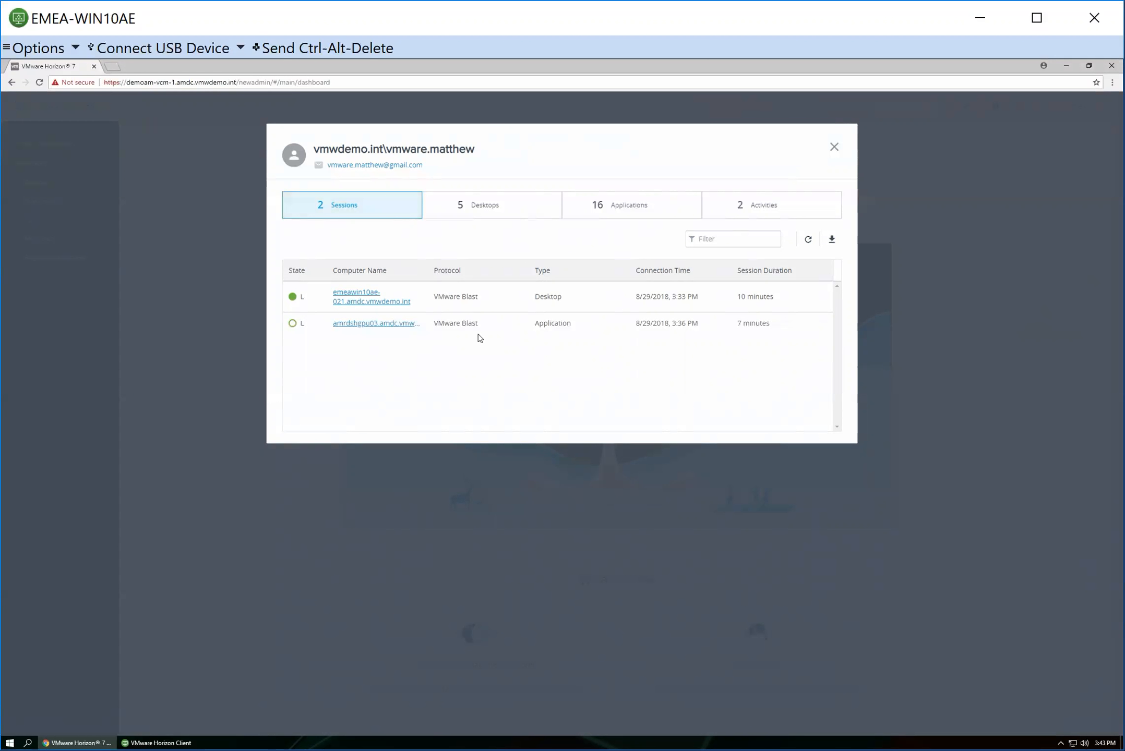
{"action": "mouse_move", "coordinate": [773, 312]}
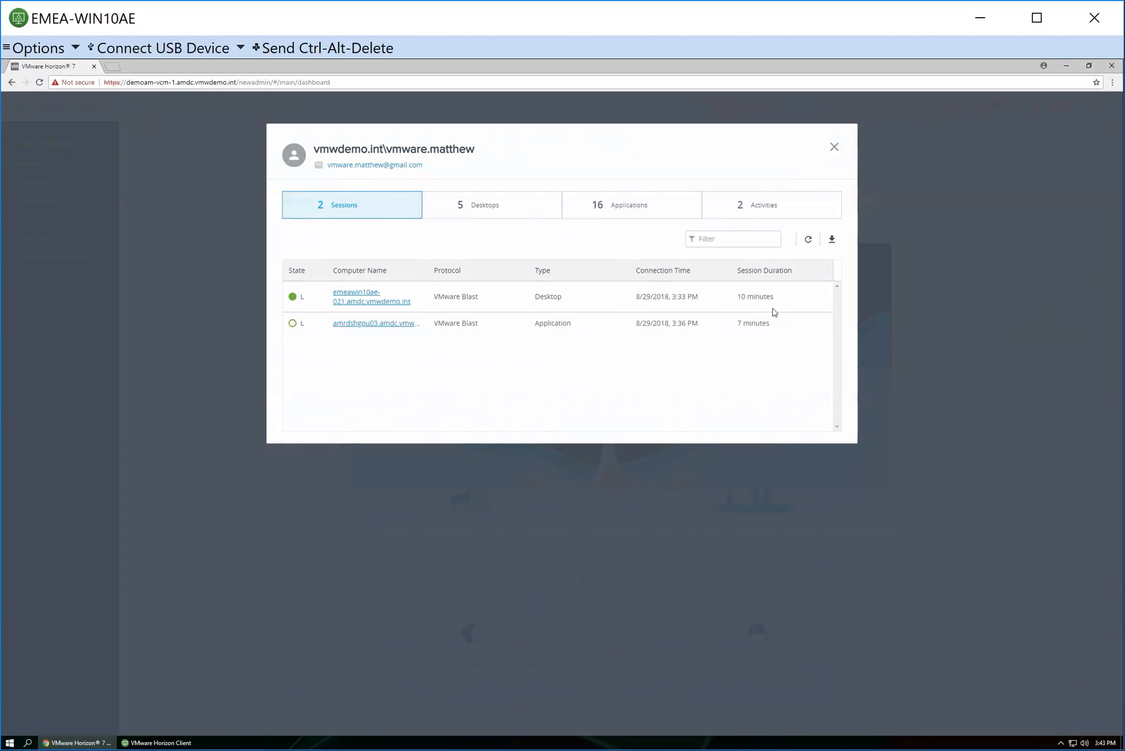
{"action": "left_click", "coordinate": [491, 205]}
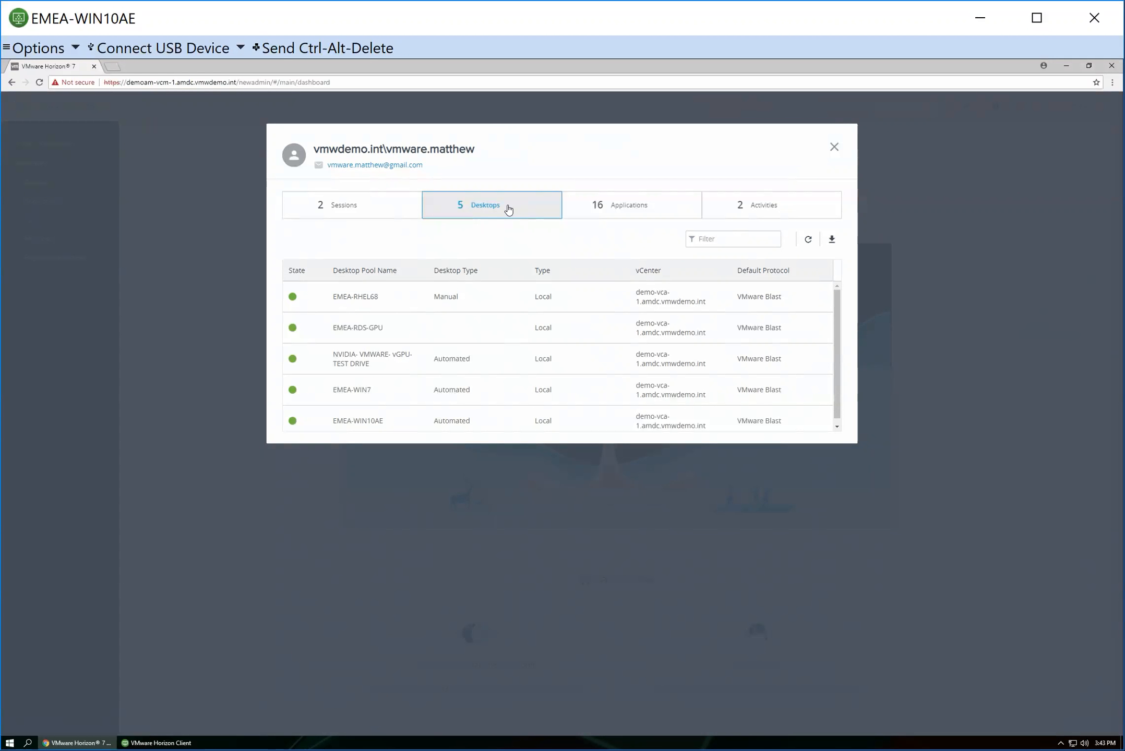
Step: Review the user's 16 entitled applications, then return to their two sessions
{"action": "left_click", "coordinate": [630, 205]}
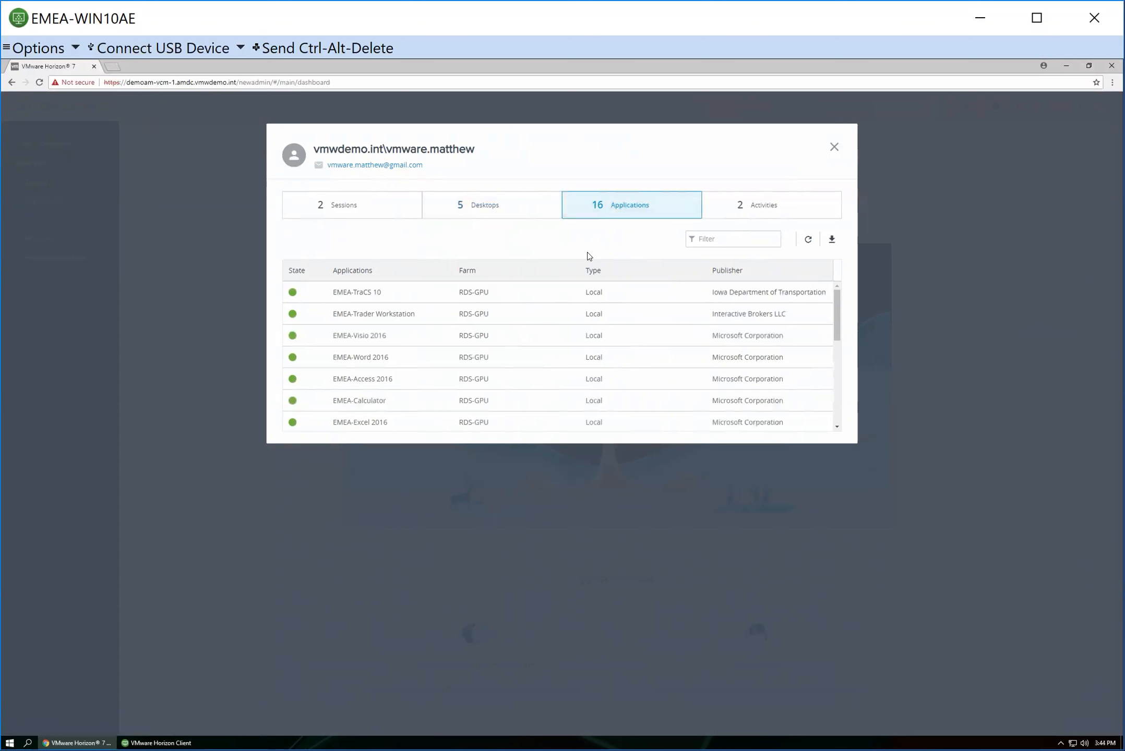
{"action": "left_click", "coordinate": [351, 205]}
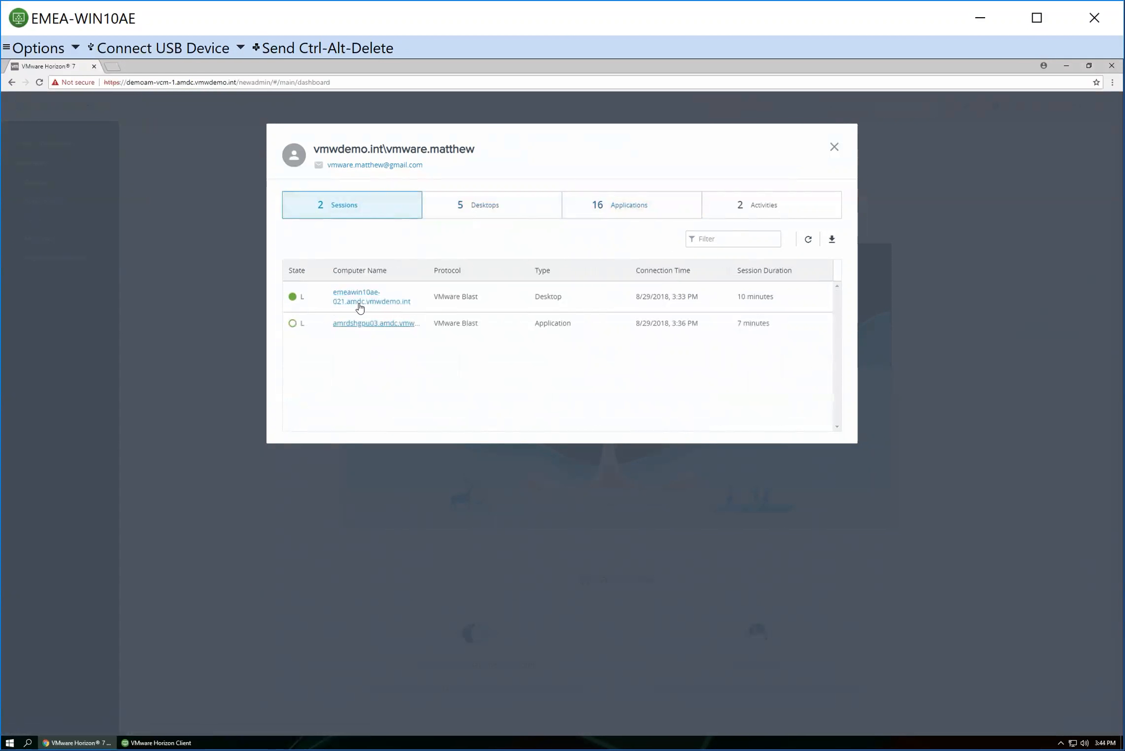
Step: Review the emeawin10ae-021 desktop session's client, VM information and performance charts
{"action": "left_click", "coordinate": [371, 297]}
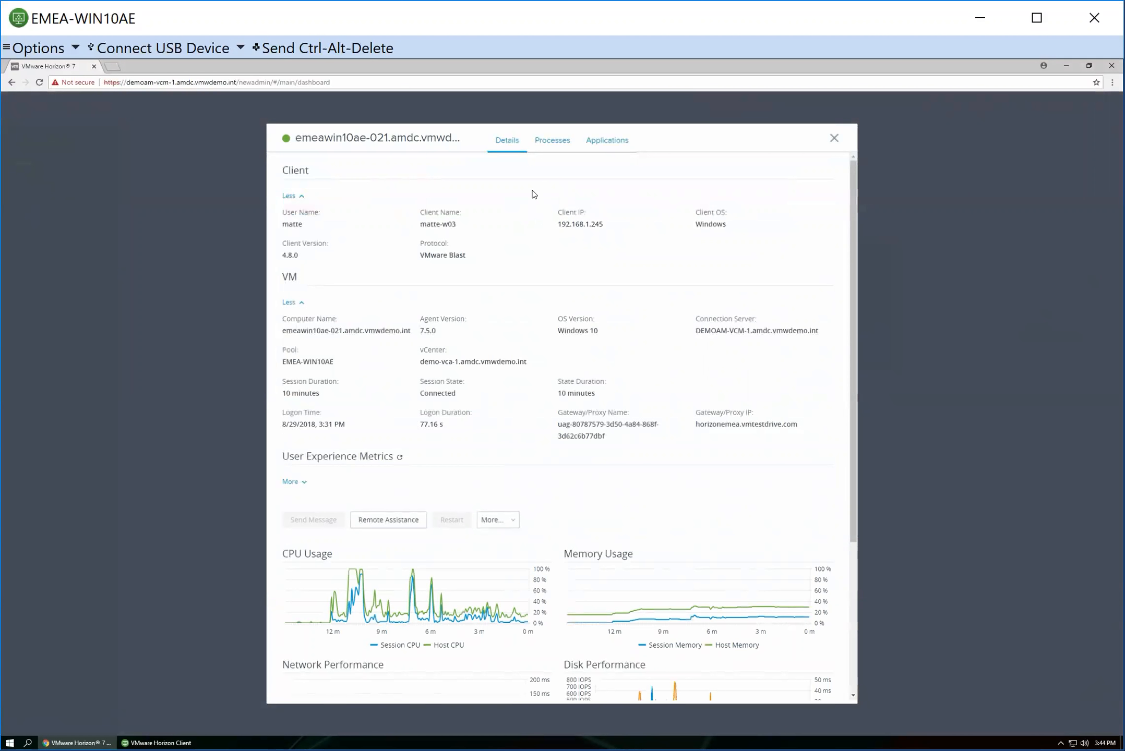
{"action": "mouse_move", "coordinate": [872, 240]}
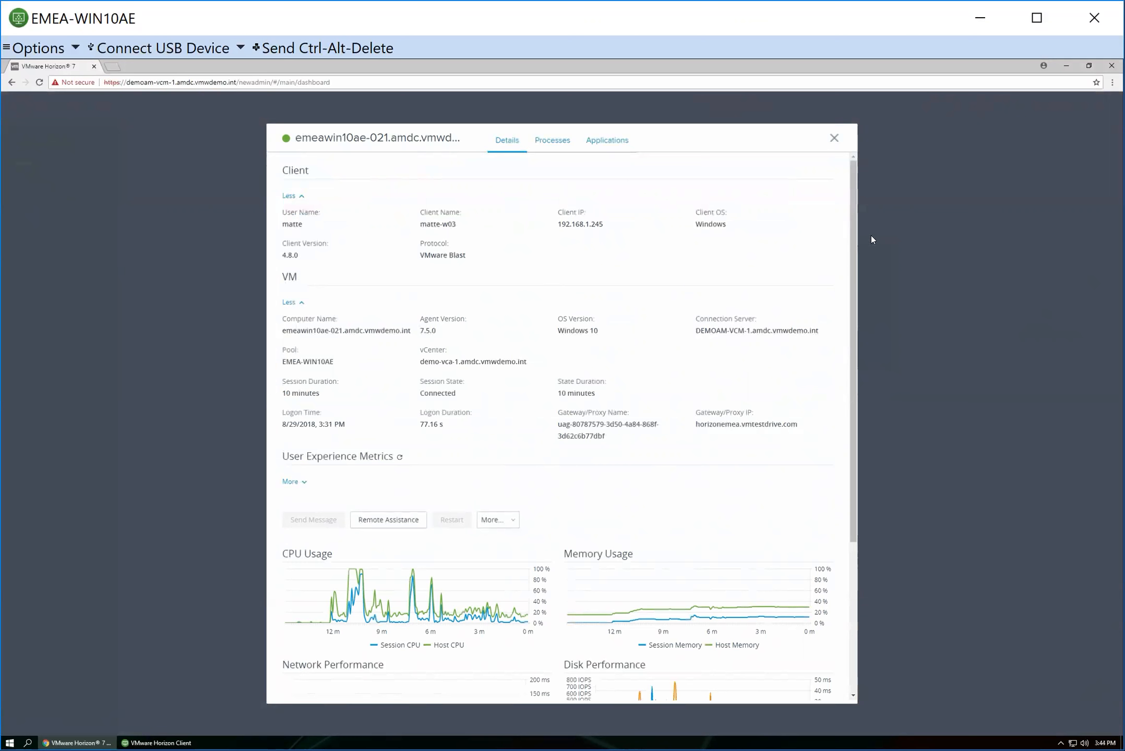
{"action": "scroll", "scroll_direction": "down", "scroll_amount": 3}
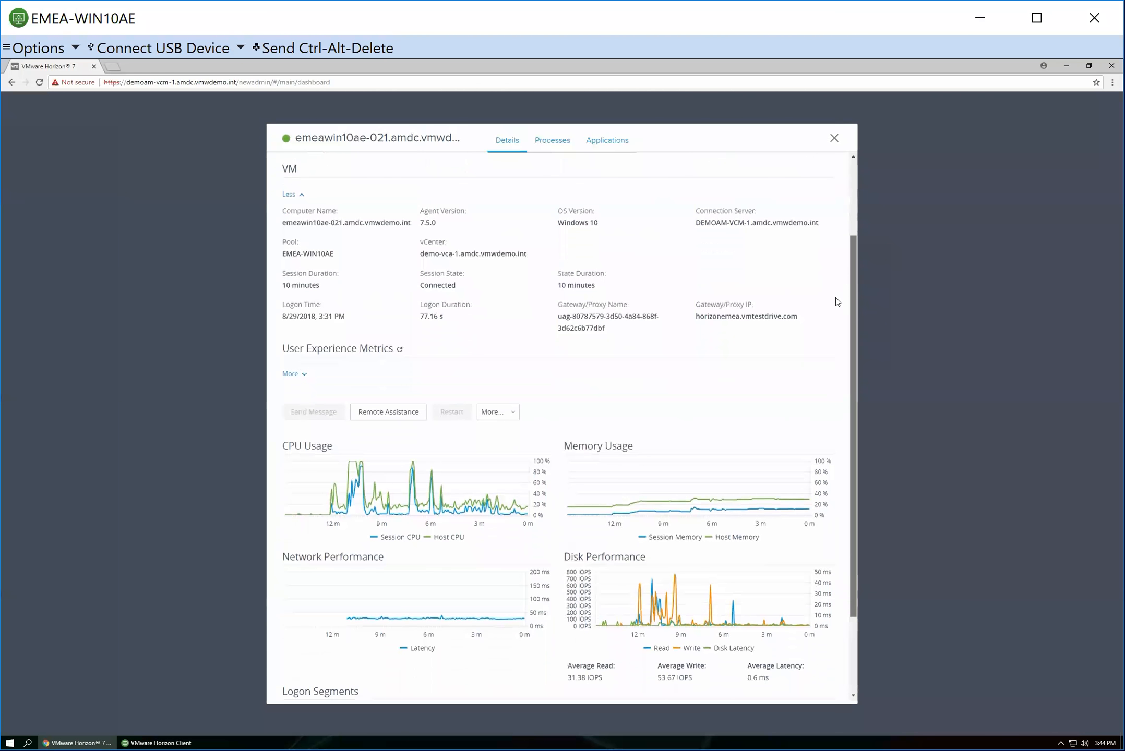
{"action": "scroll", "scroll_direction": "down", "scroll_amount": 3}
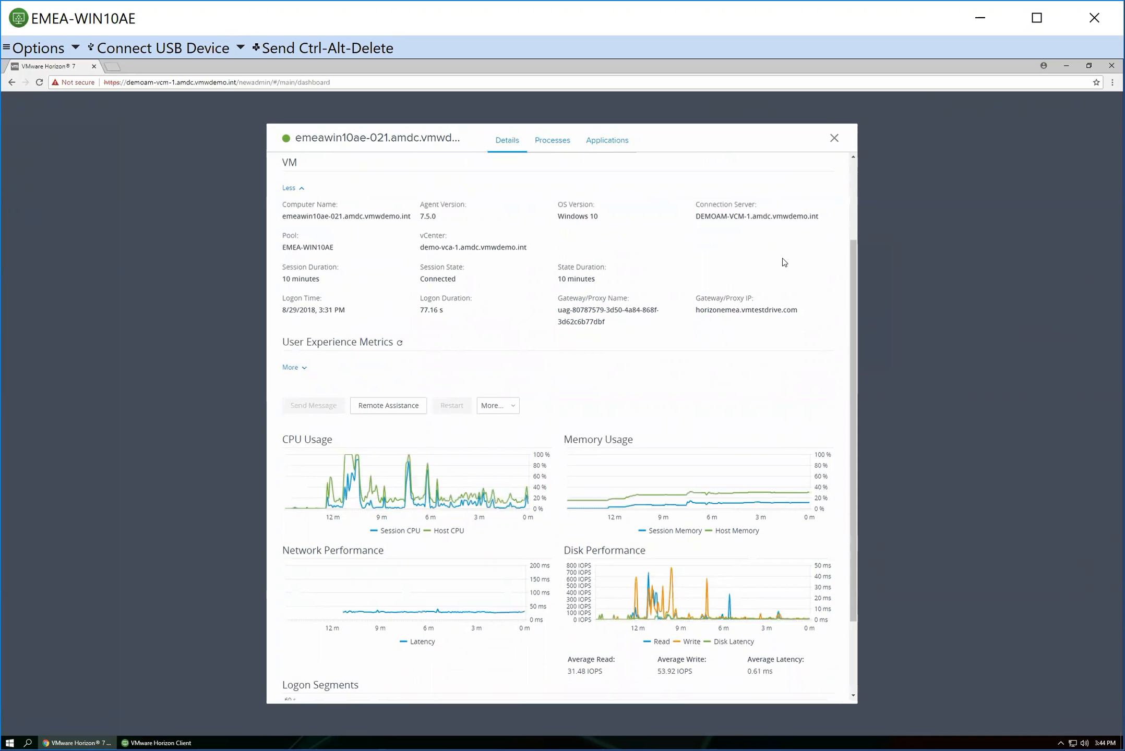
{"action": "mouse_move", "coordinate": [763, 266]}
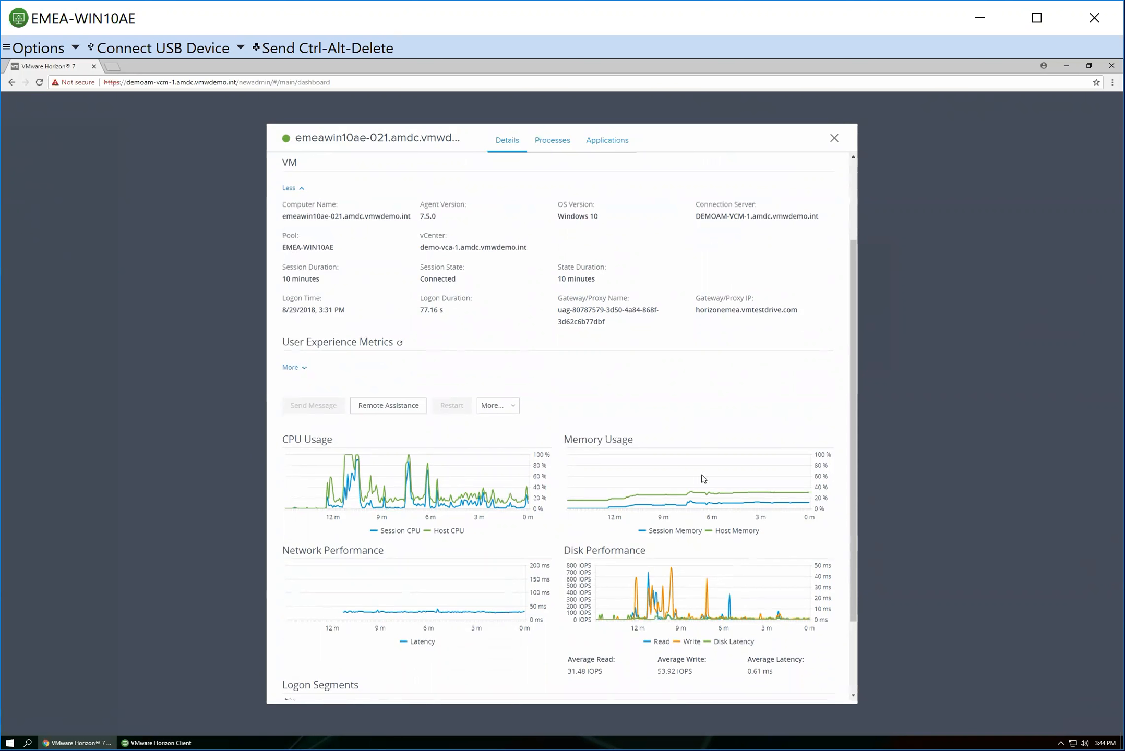
{"action": "scroll", "scroll_direction": "down", "scroll_amount": 3}
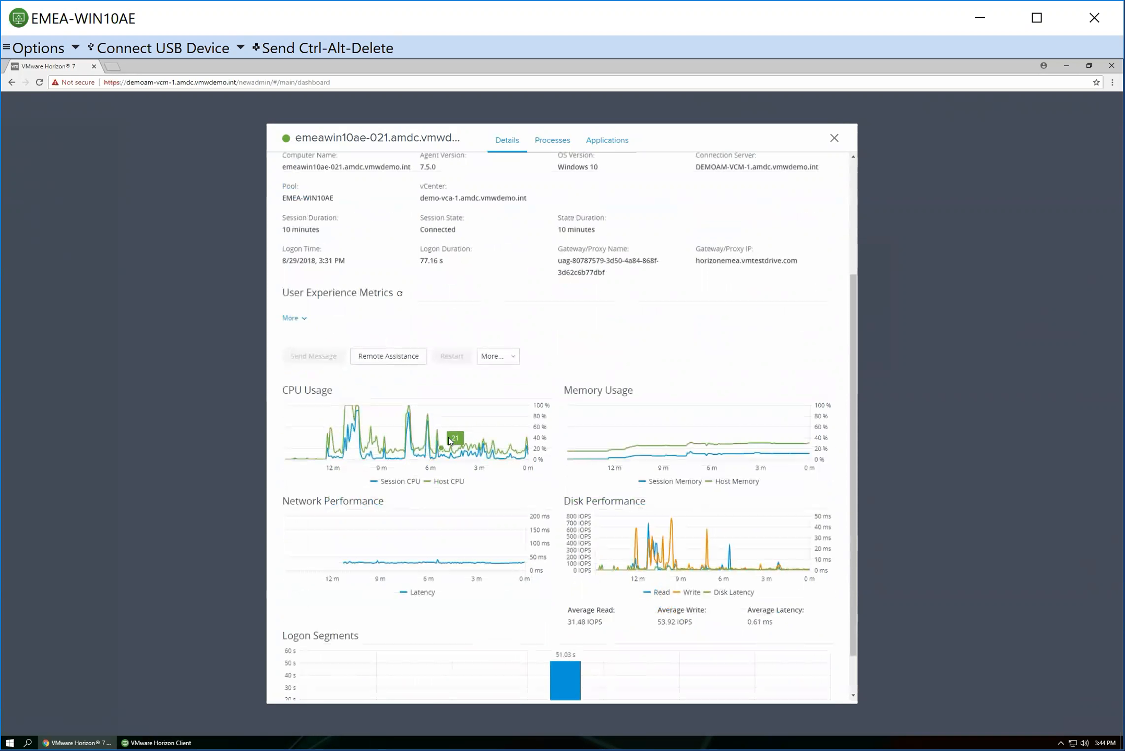
{"action": "mouse_move", "coordinate": [659, 376]}
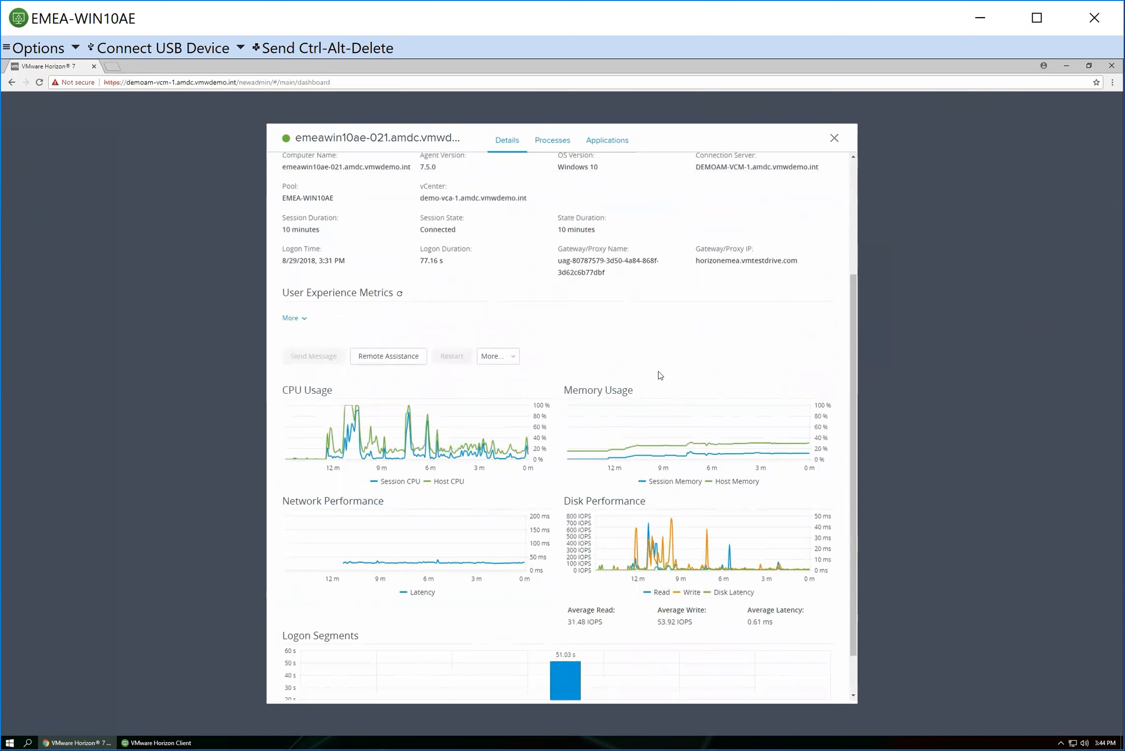
Step: List the 39 processes running in the emeawin10ae-021 session with CPU and memory figures
{"action": "left_click", "coordinate": [552, 140]}
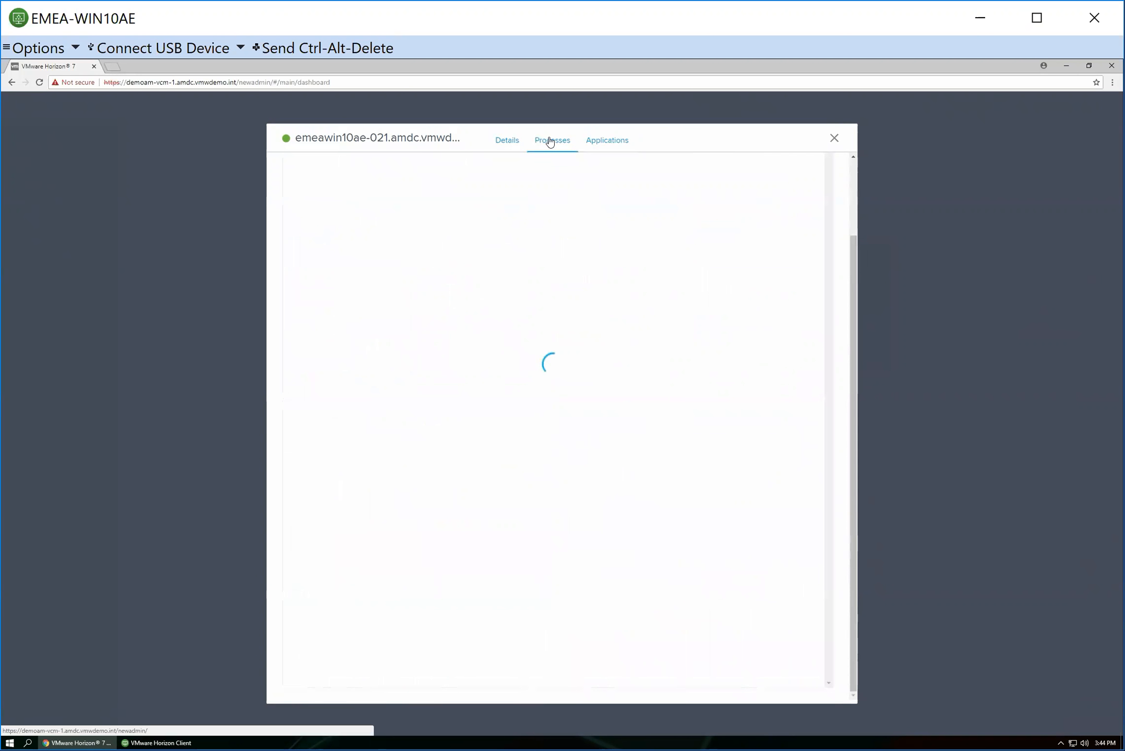
{"action": "left_click", "coordinate": [552, 140]}
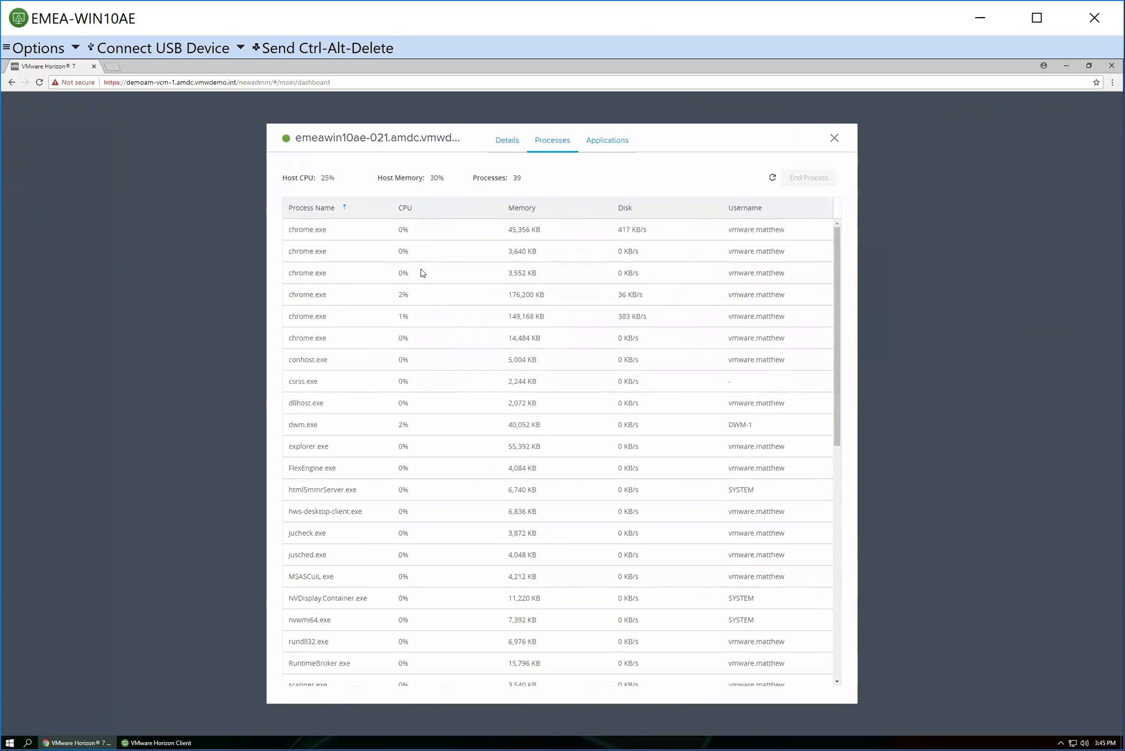
{"action": "mouse_move", "coordinate": [787, 238]}
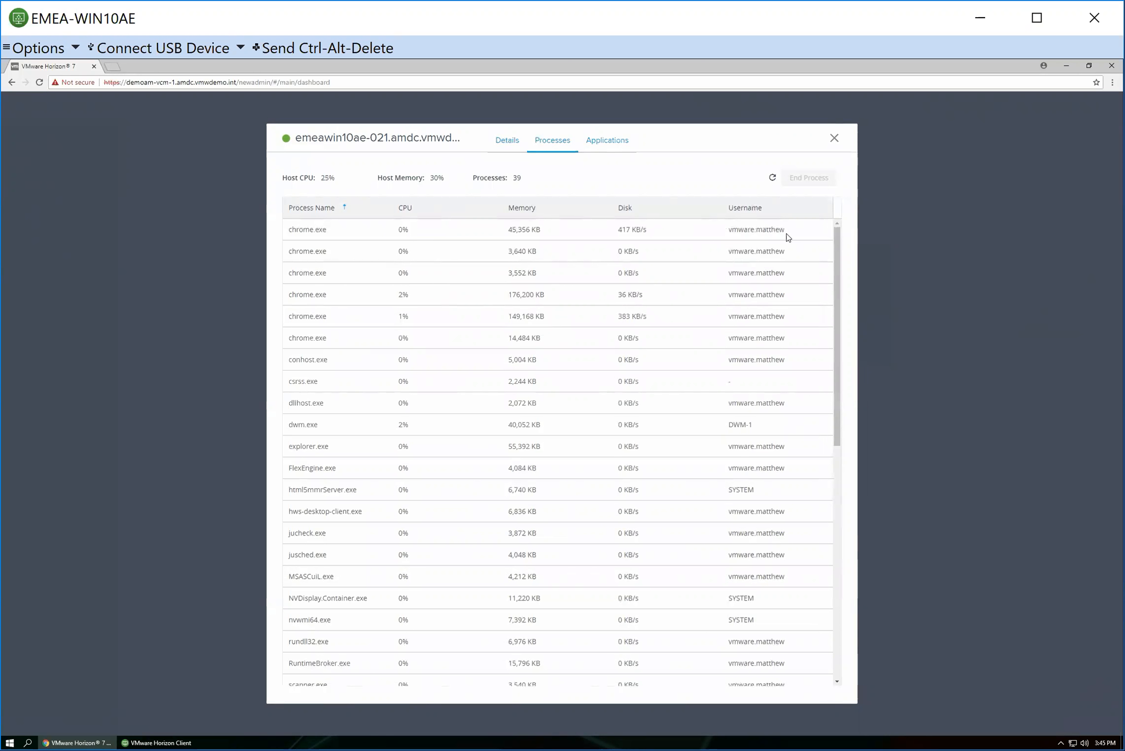
{"action": "mouse_move", "coordinate": [796, 252]}
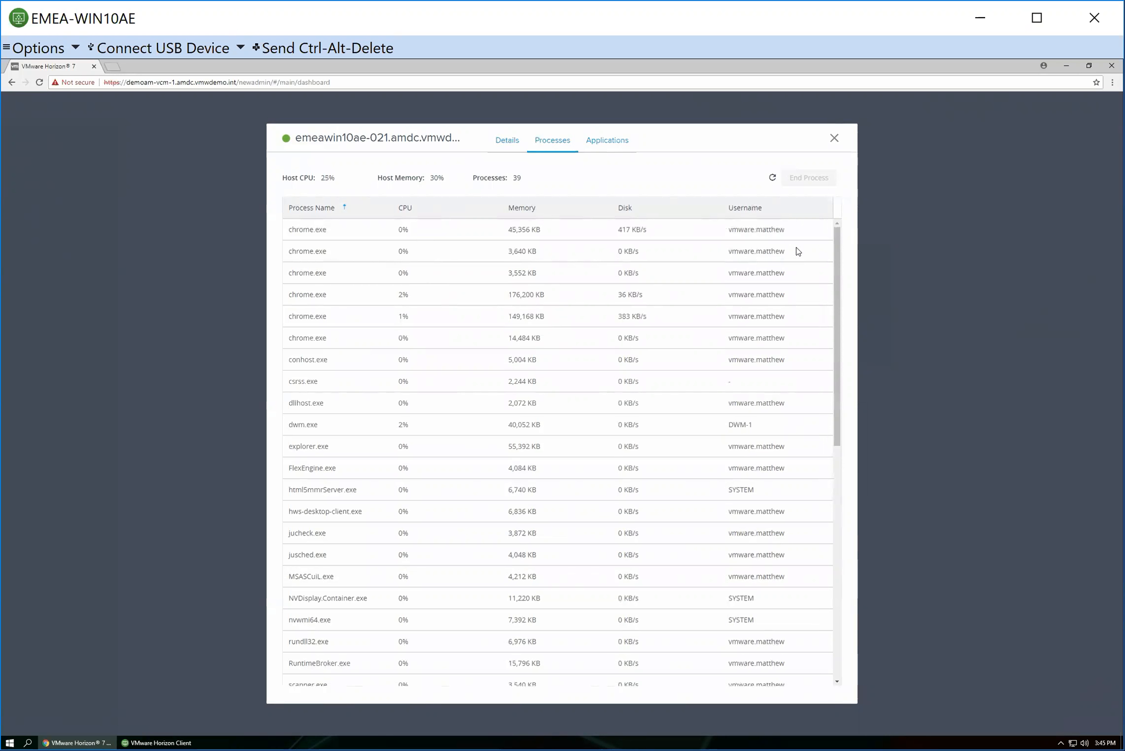
{"action": "mouse_move", "coordinate": [757, 252]}
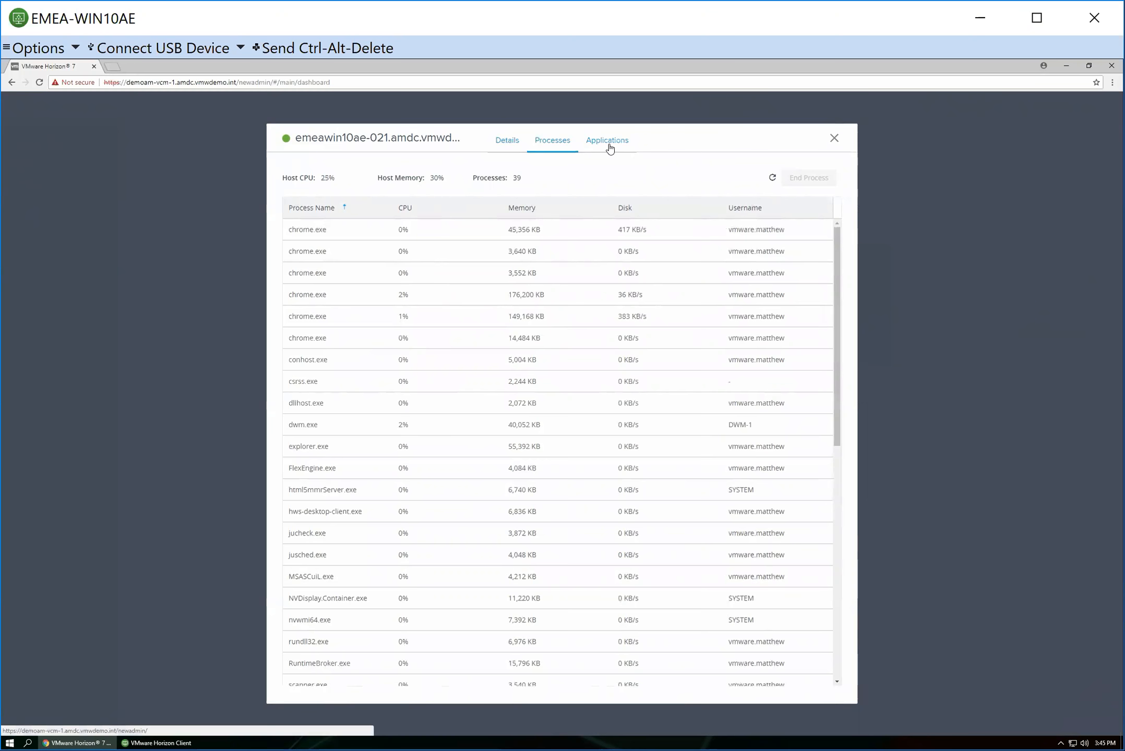
Step: List the session's three running applications, including Google Chrome and Horizon Client
{"action": "left_click", "coordinate": [607, 139]}
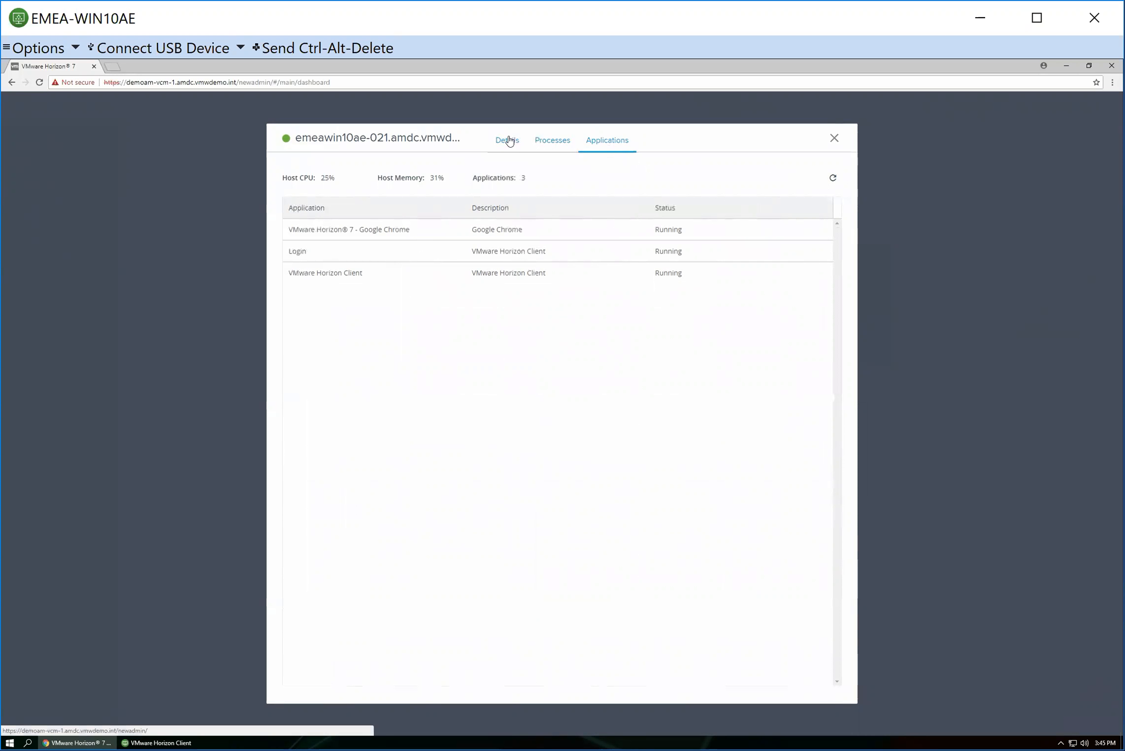
Step: Back on the session details, reveal the More actions: Disconnect, Logoff and Reset
{"action": "left_click", "coordinate": [506, 140]}
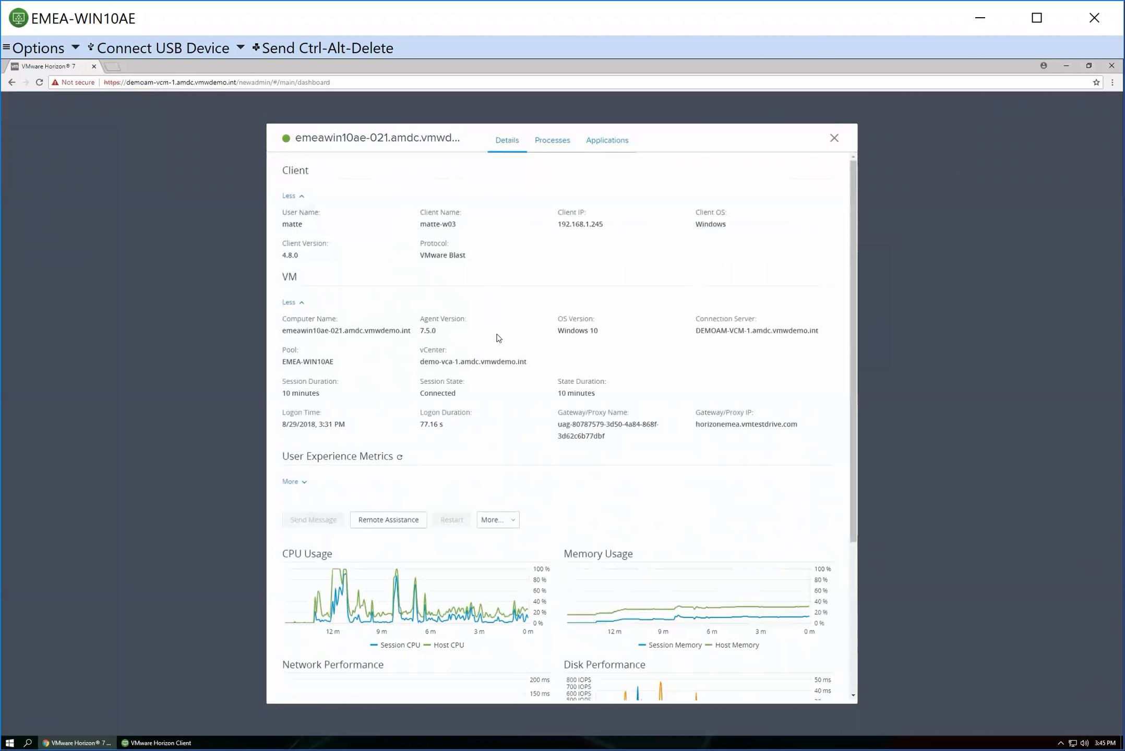
{"action": "scroll", "scroll_direction": "down", "scroll_amount": 3}
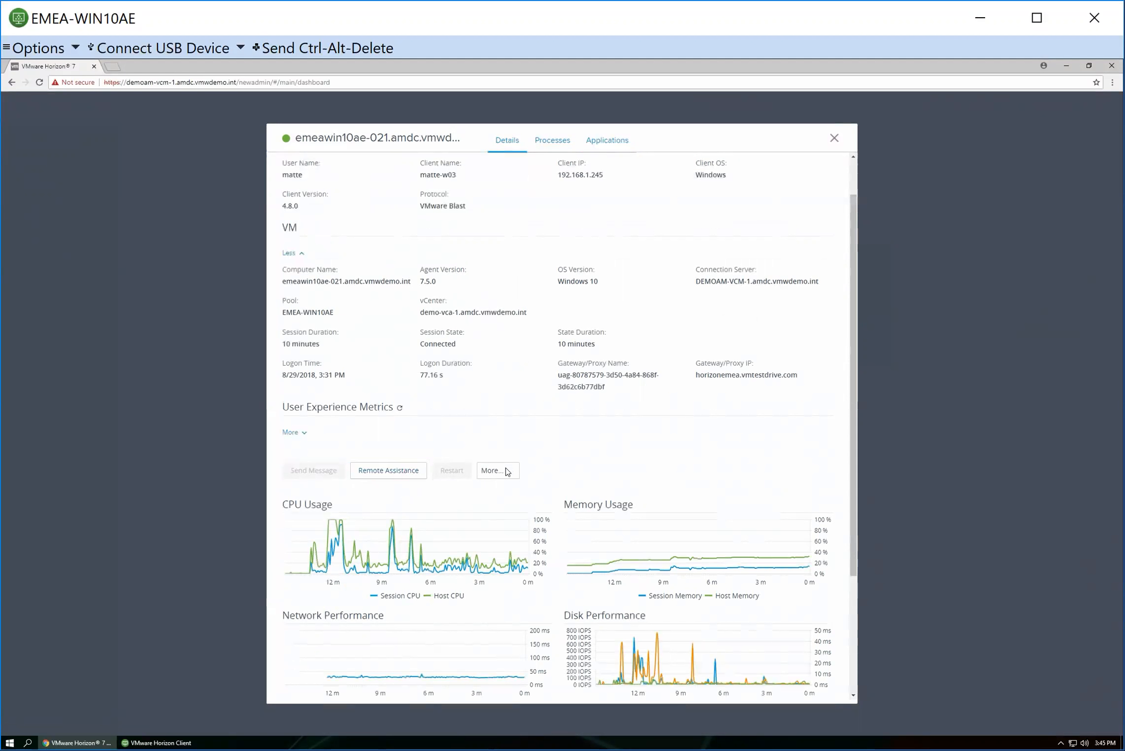
{"action": "left_click", "coordinate": [496, 471]}
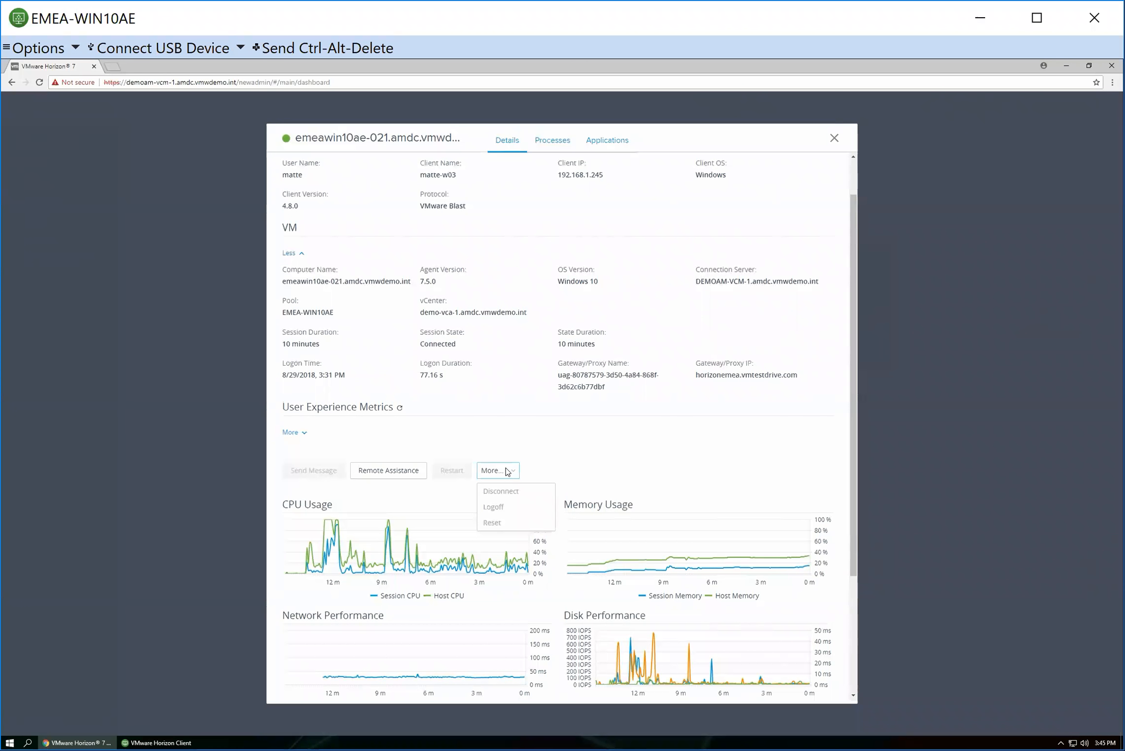
{"action": "mouse_move", "coordinate": [842, 149]}
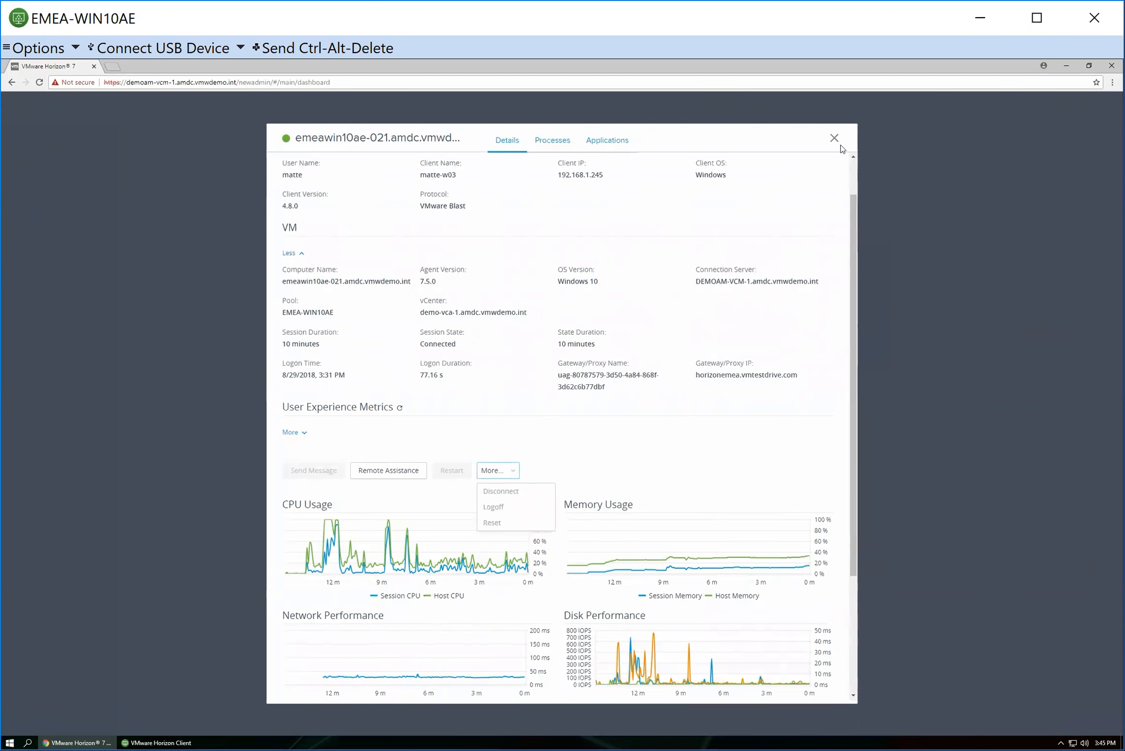